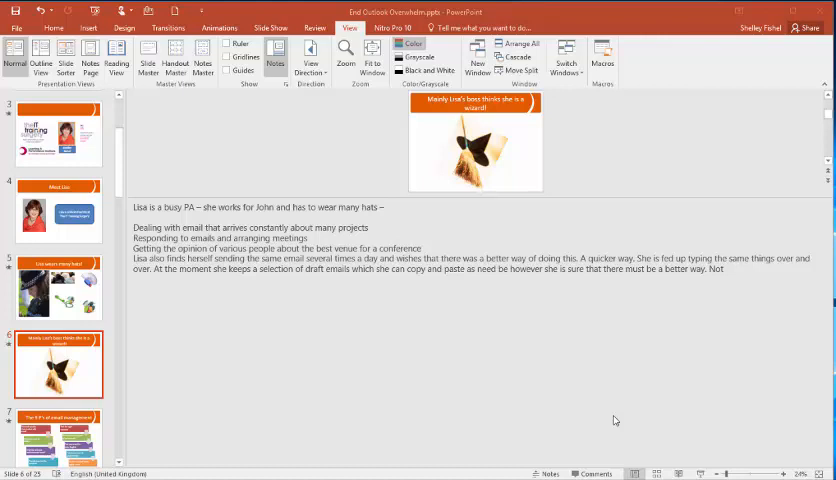
mouse_move(292, 116)
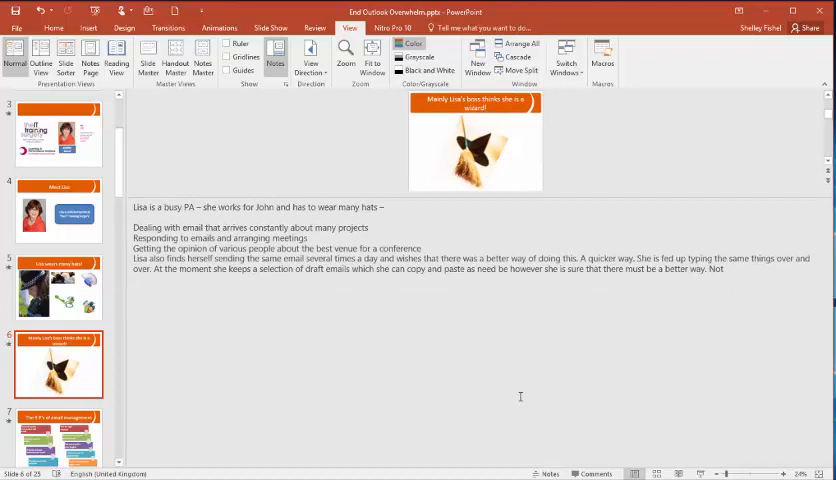
mouse_move(408, 220)
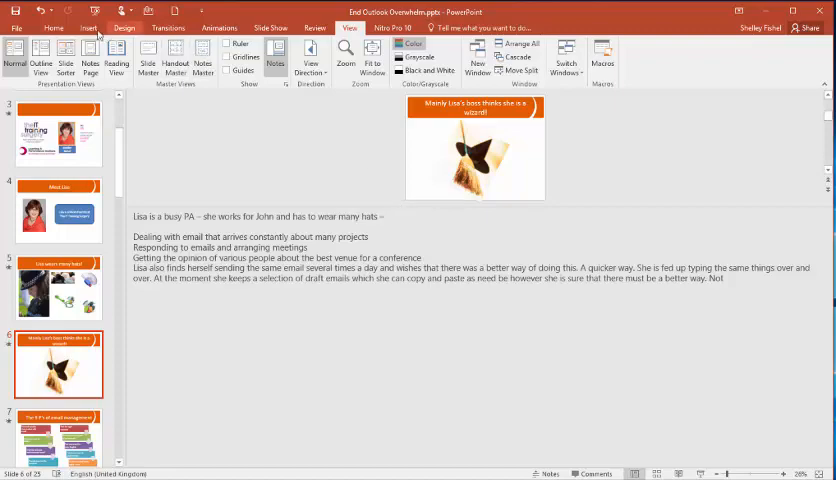
Preview the print layout as 3-slide handouts, then set it back to Notes Pages.
left_click(16, 28)
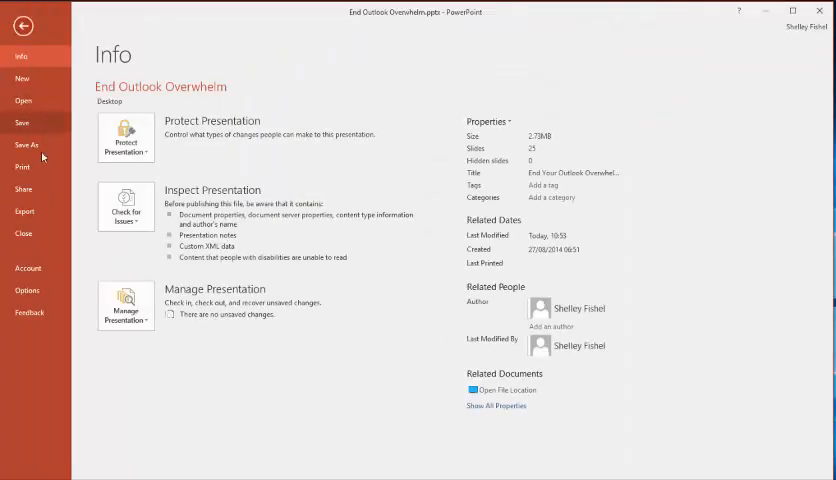
left_click(22, 168)
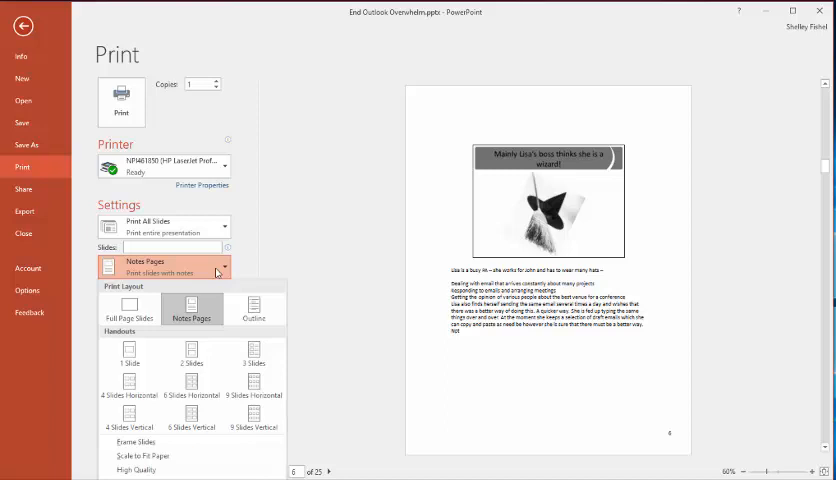
mouse_move(254, 384)
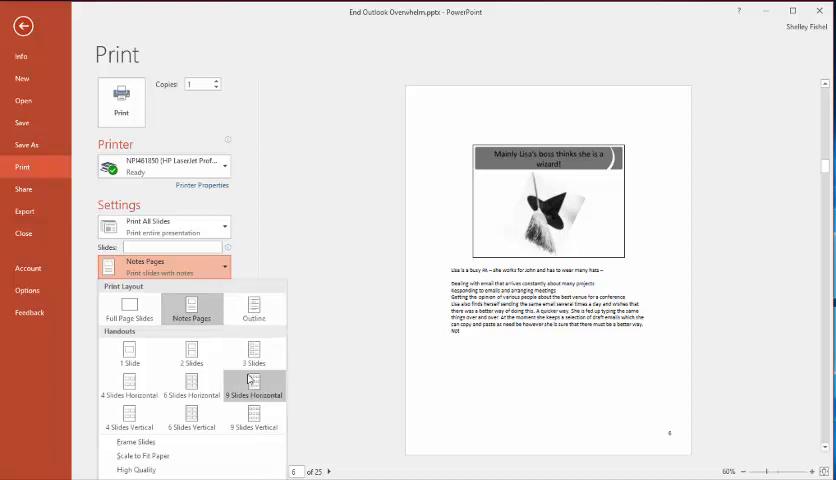
mouse_move(252, 356)
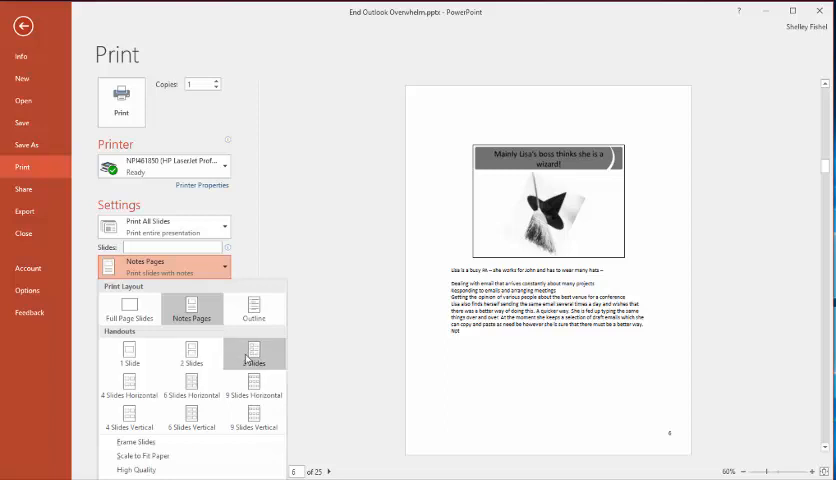
left_click(252, 354)
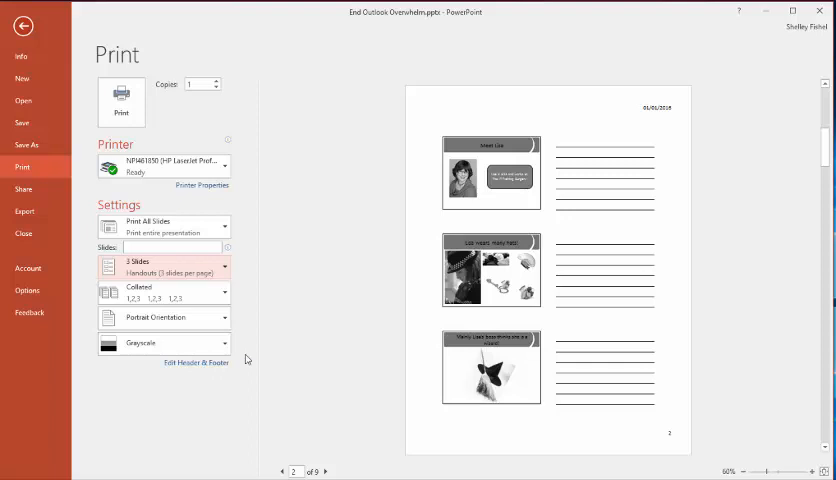
left_click(164, 268)
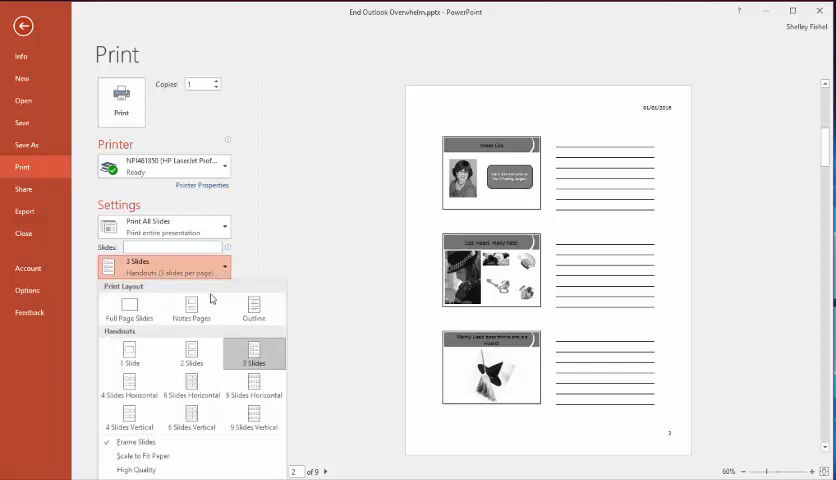
left_click(192, 312)
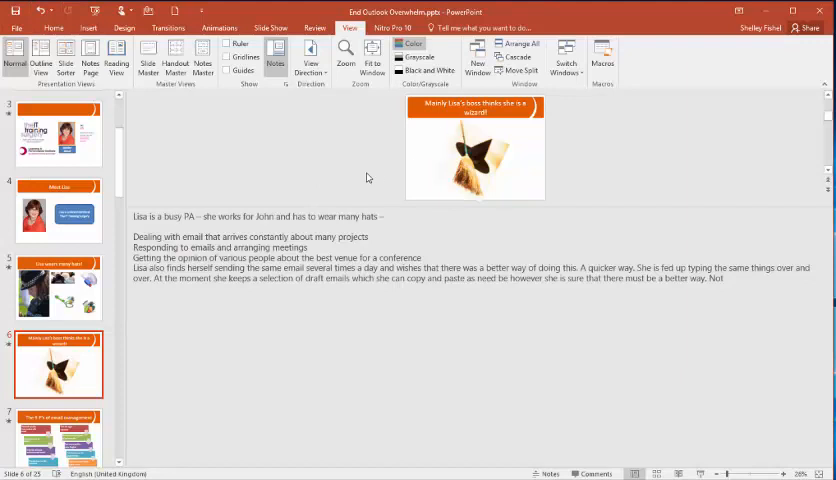
mouse_move(360, 178)
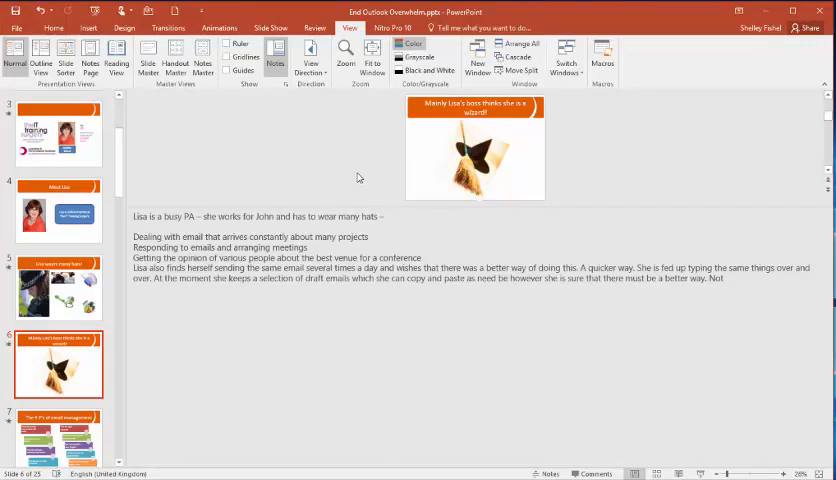
mouse_move(292, 160)
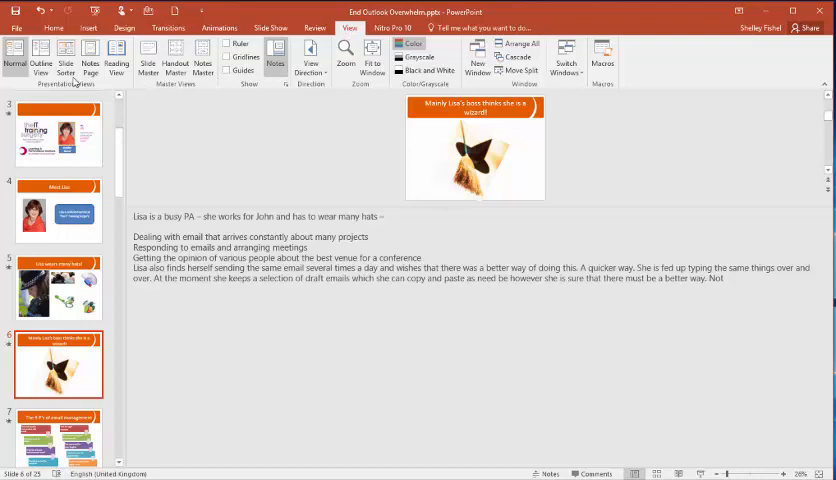
mouse_move(90, 60)
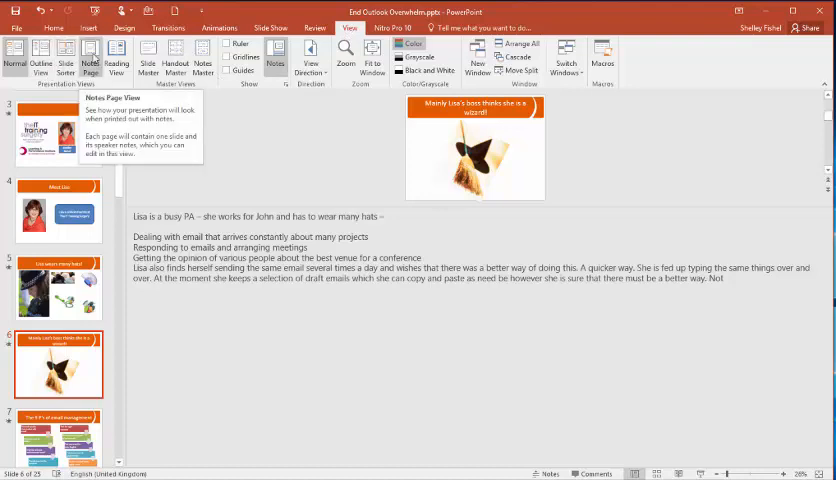
Remove the slide image from the wizard slide's notes page and return to Normal view.
left_click(90, 58)
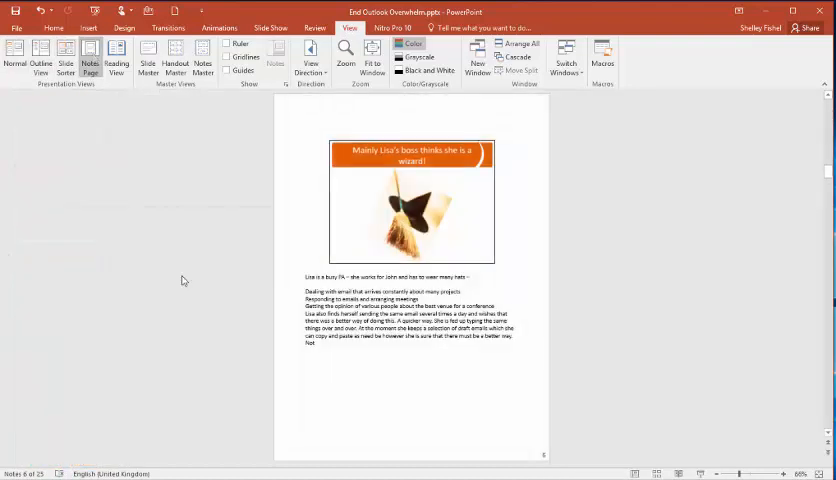
mouse_move(478, 272)
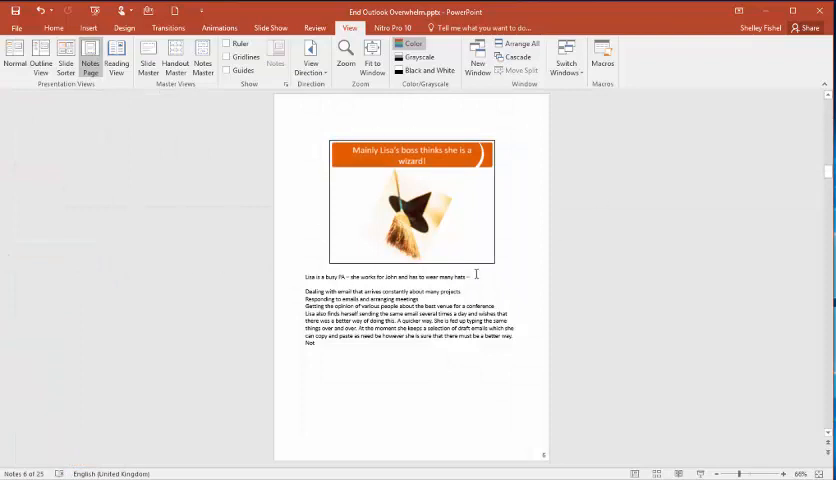
left_click(410, 204)
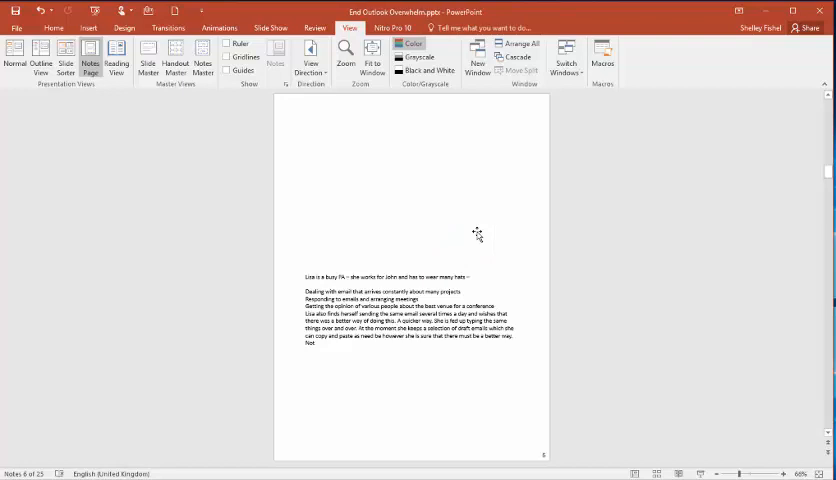
mouse_move(430, 164)
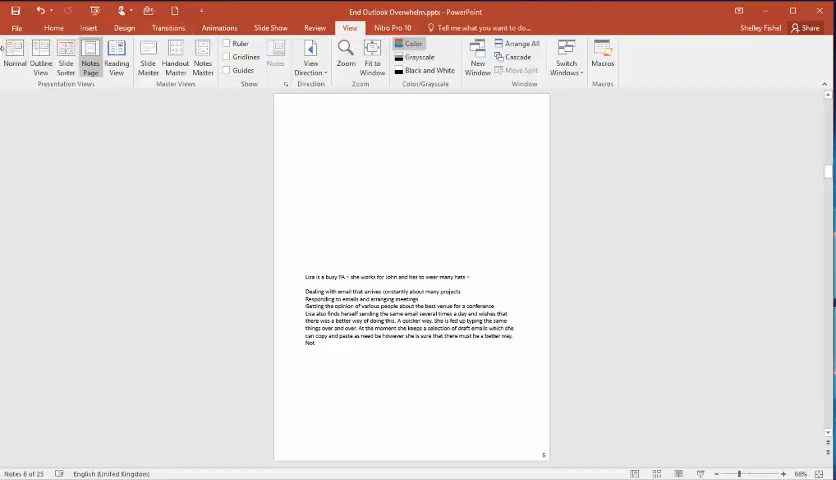
left_click(14, 60)
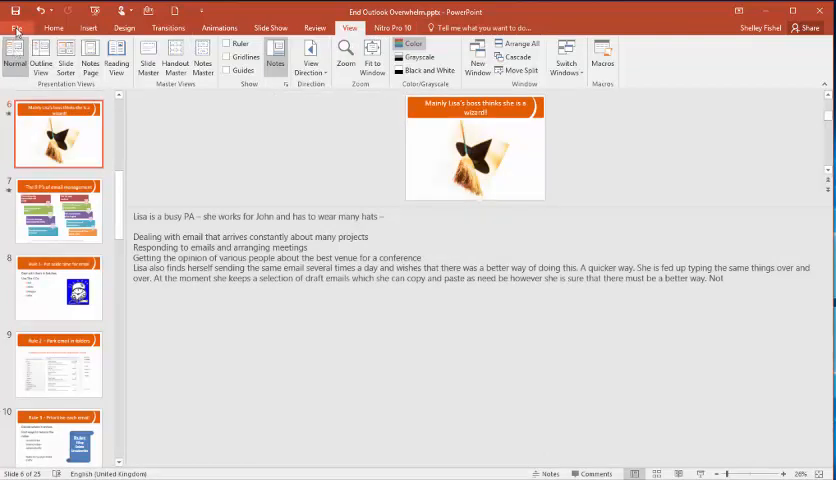
left_click(16, 28)
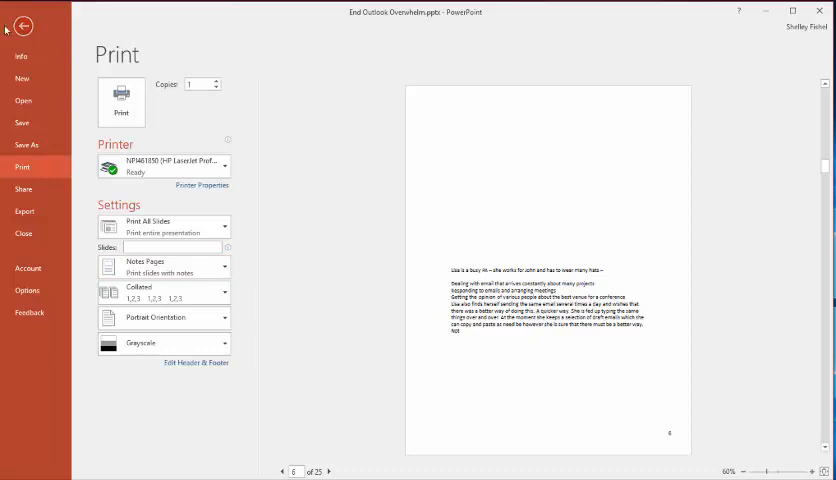
left_click(22, 26)
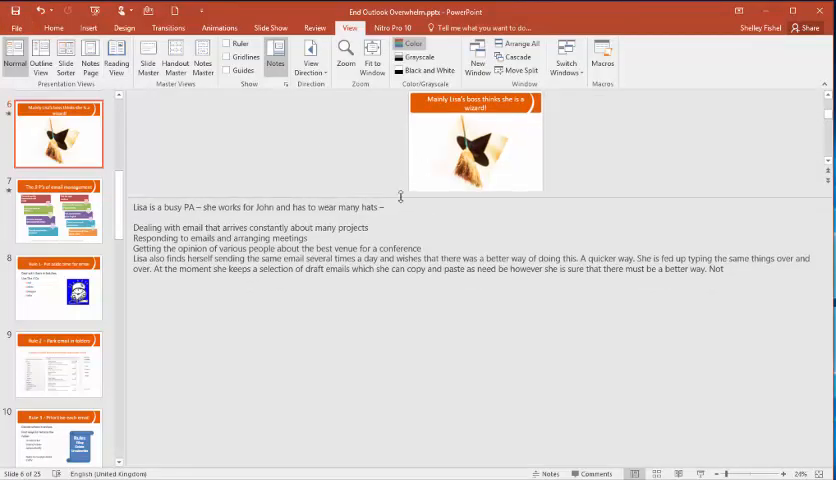
mouse_move(770, 270)
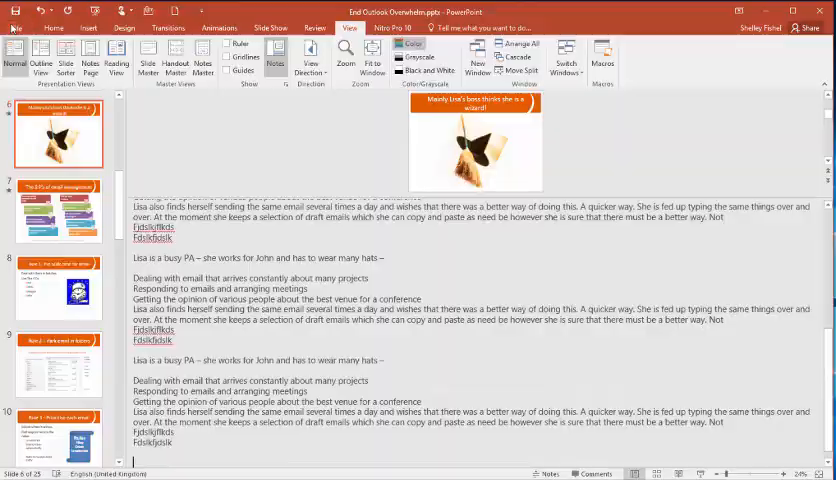
Preview the longer notes page in Print, page through it, and return to editing.
left_click(14, 18)
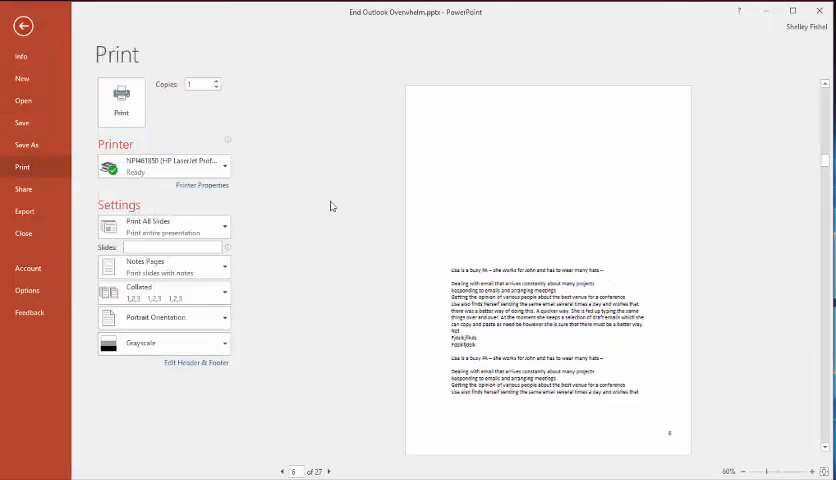
left_click(288, 472)
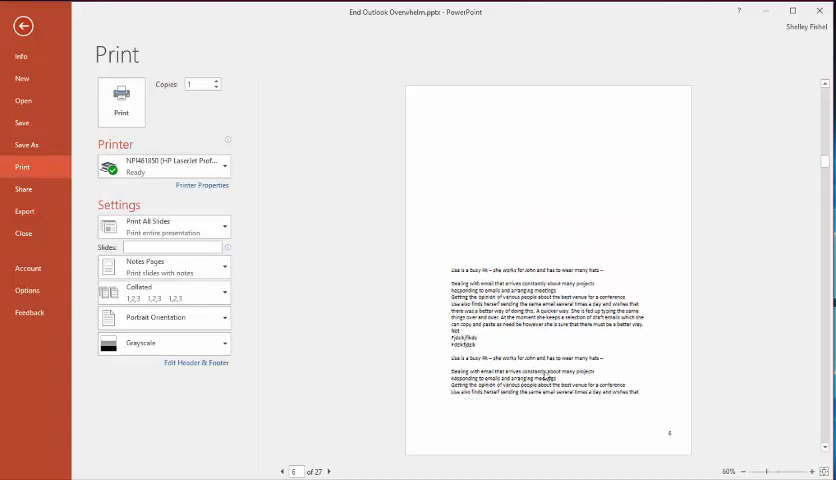
left_click(328, 472)
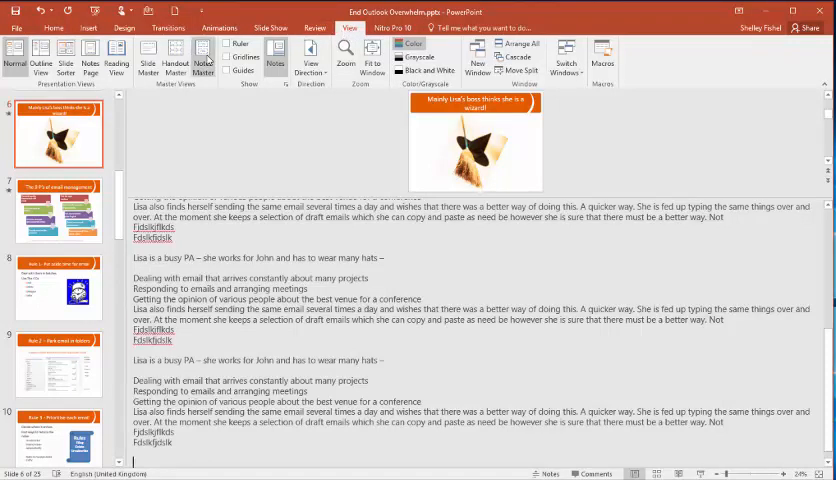
Check the Notes Master layout, then page through the Notes Pages print preview.
left_click(204, 60)
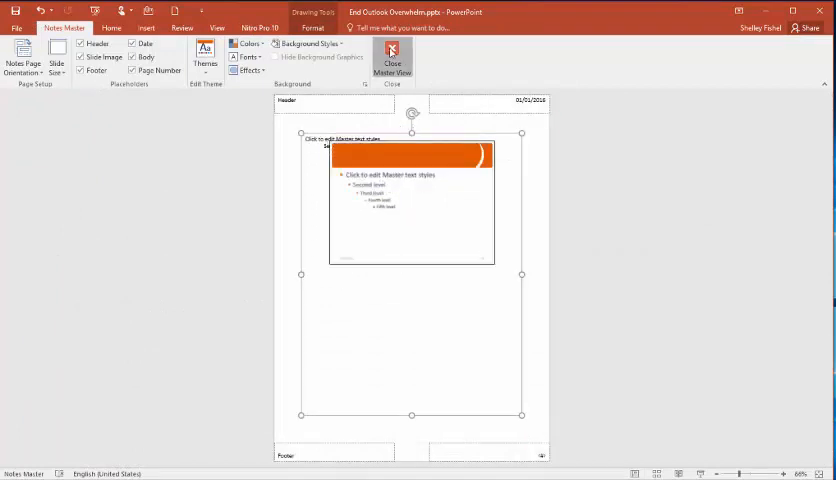
left_click(16, 28)
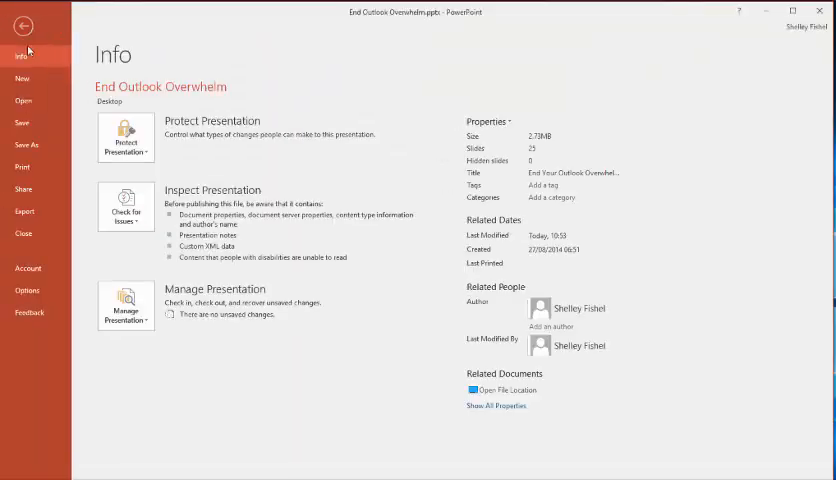
left_click(22, 166)
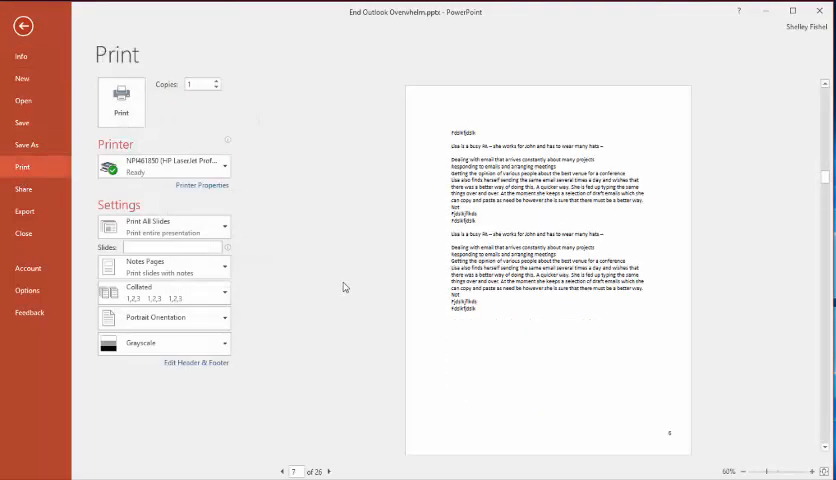
left_click(284, 472)
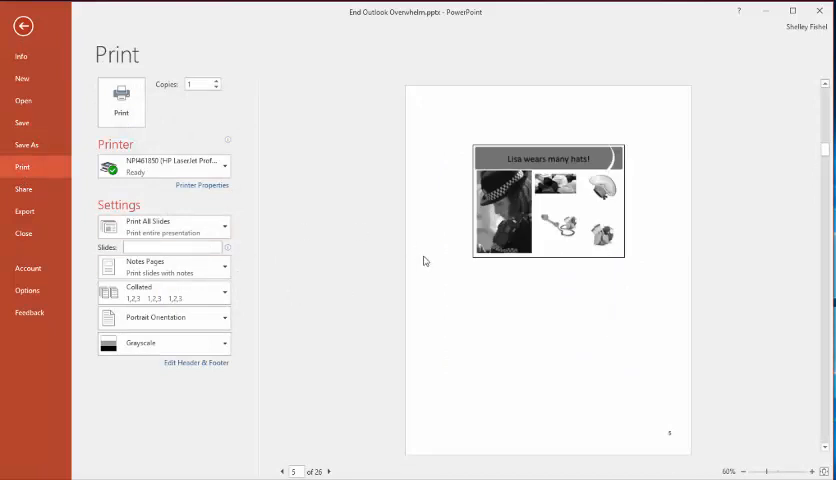